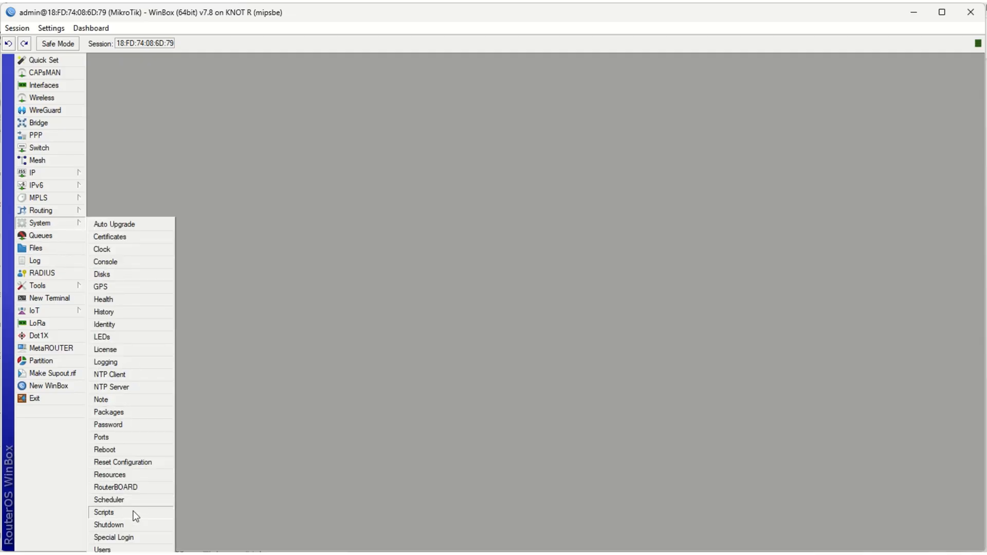
- Show the router's empty Script List and position its window
click(104, 512)
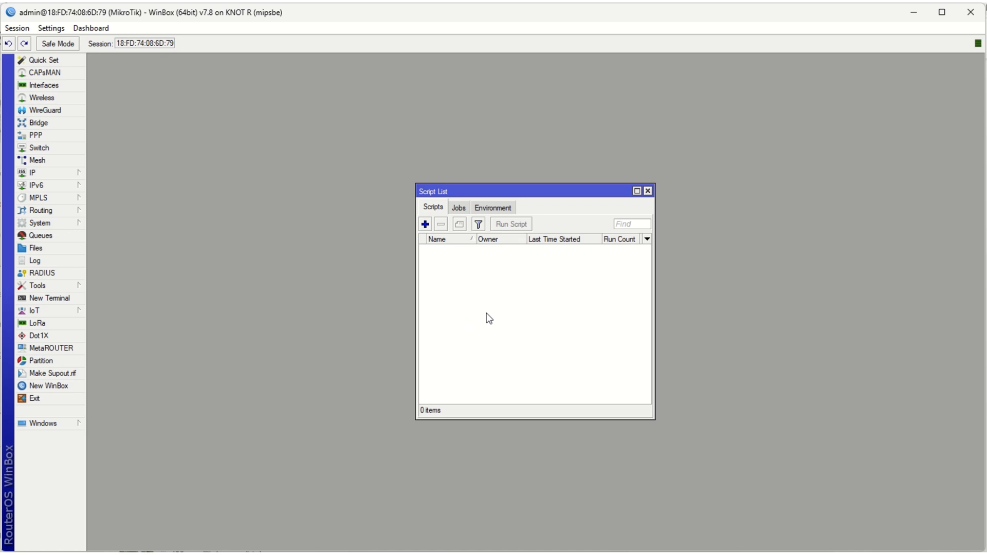
drag(535, 192, 384, 154)
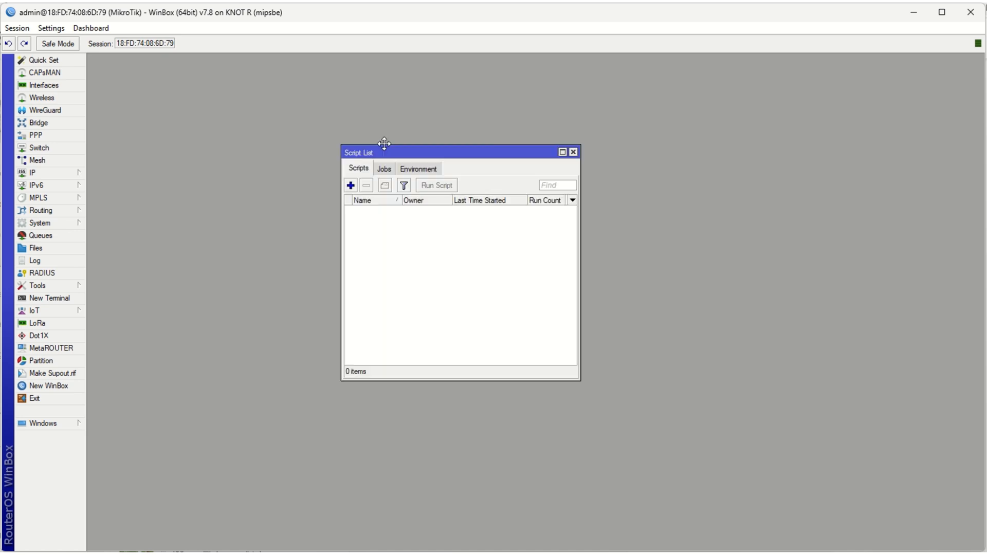
- Create a new script named PingScript with Don't Require Permissions enabled
click(350, 185)
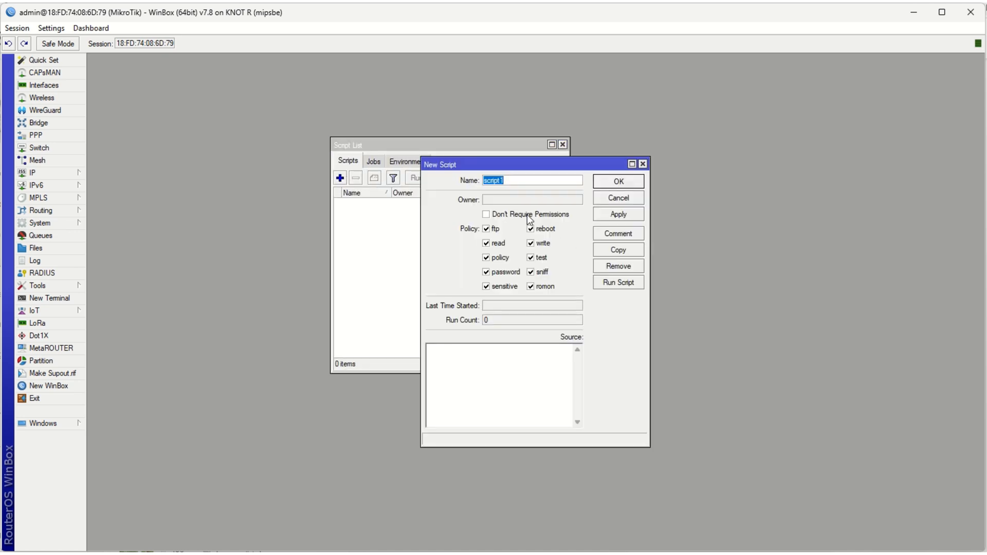
text(Ping)
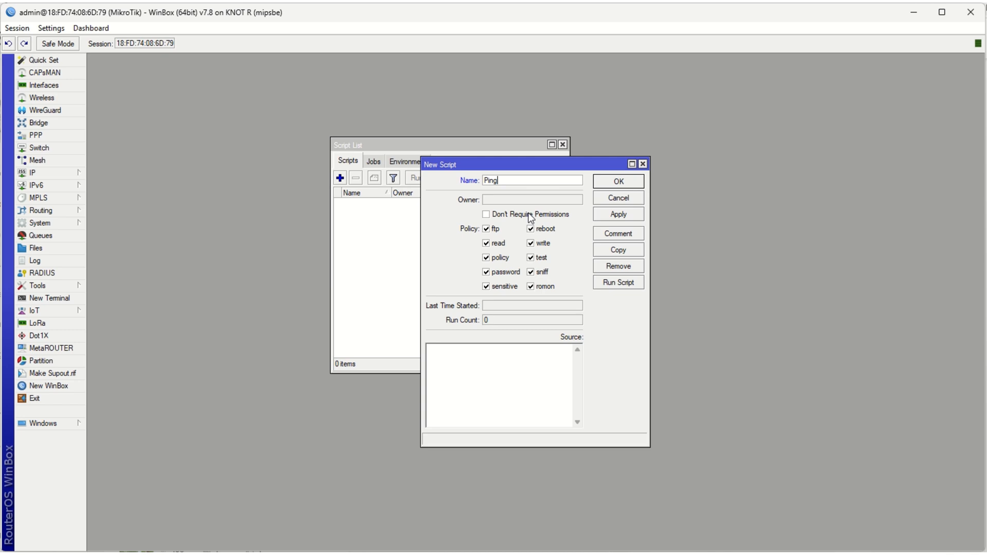
text(Scrit)
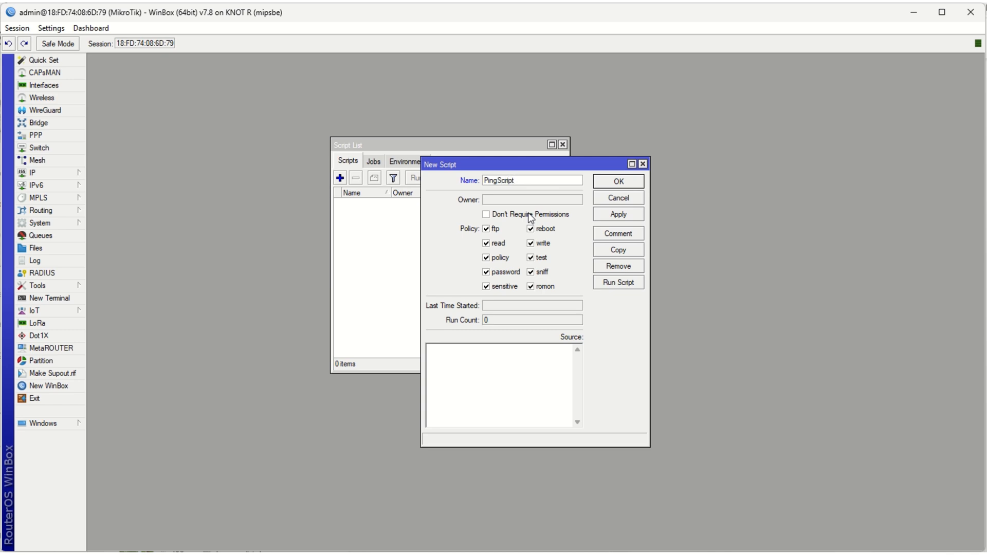
click(486, 214)
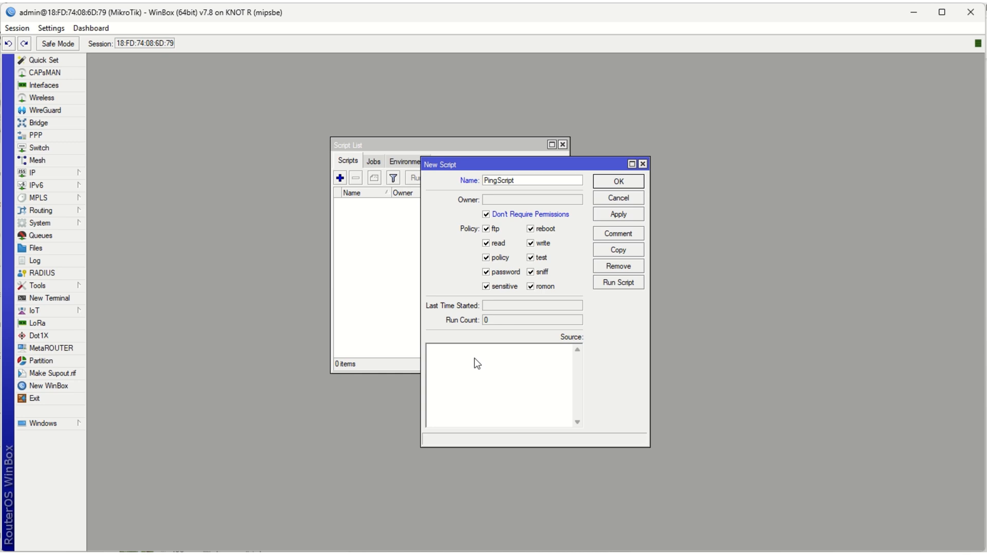
right_click(476, 363)
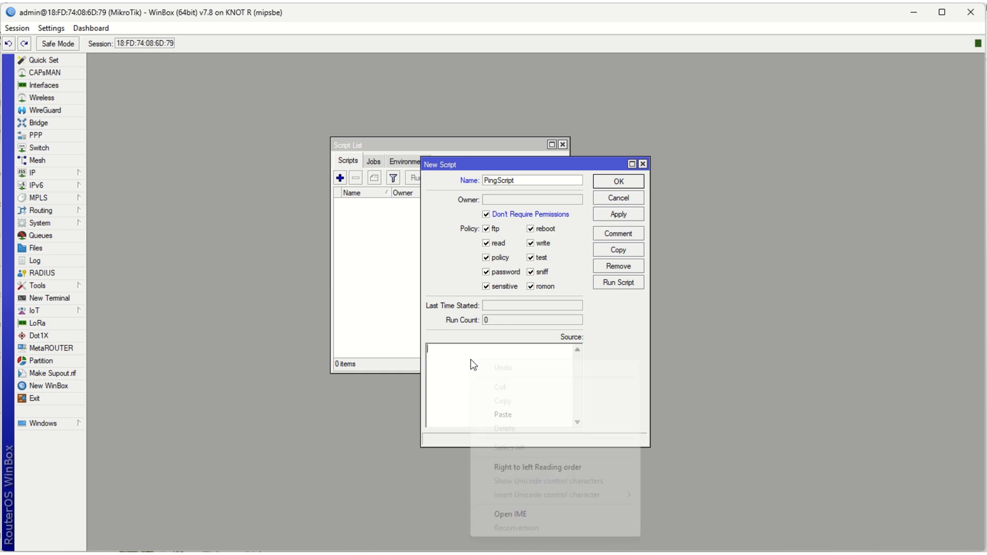
mouse_move(525, 418)
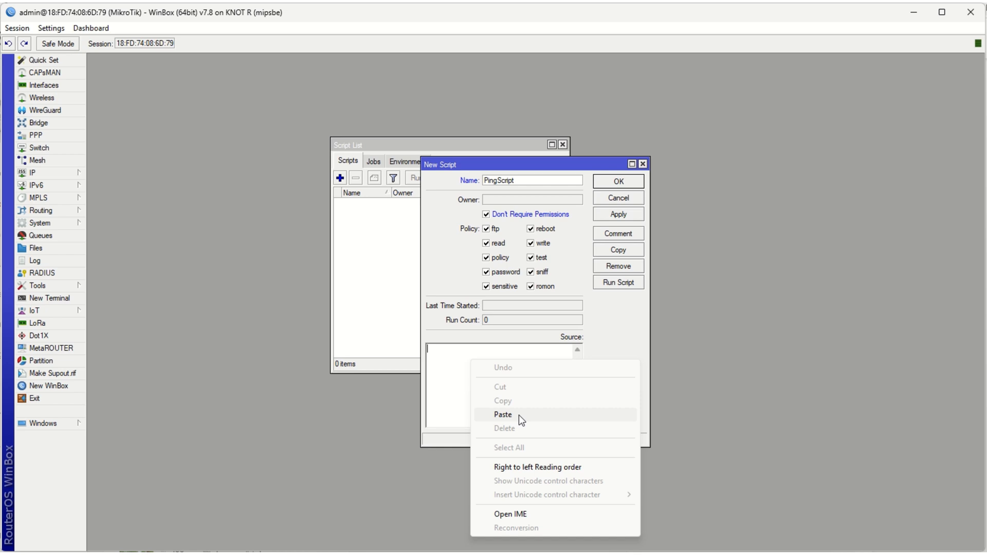
- Paste the ping-8.8.8.8-ten-times reboot code into PingScript's source
click(502, 415)
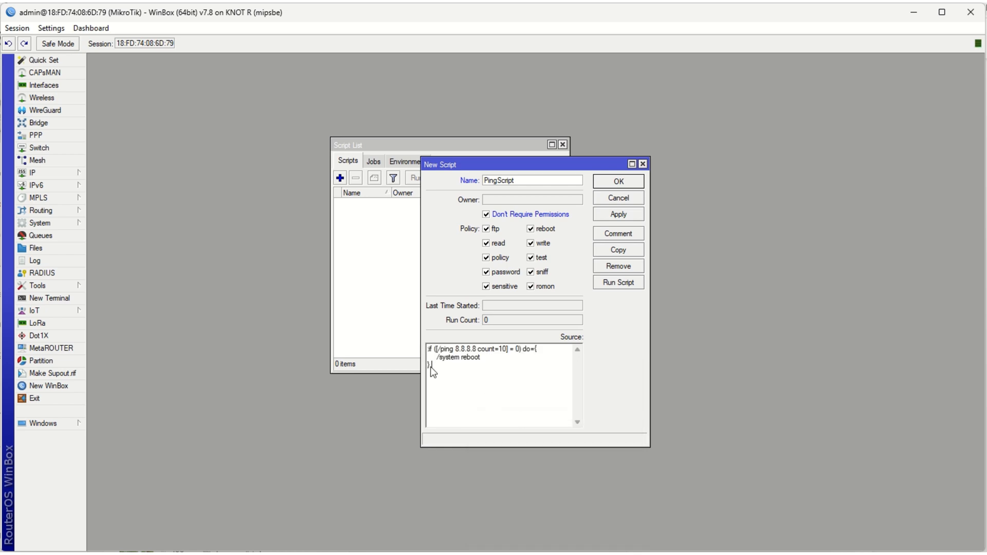
mouse_move(457, 375)
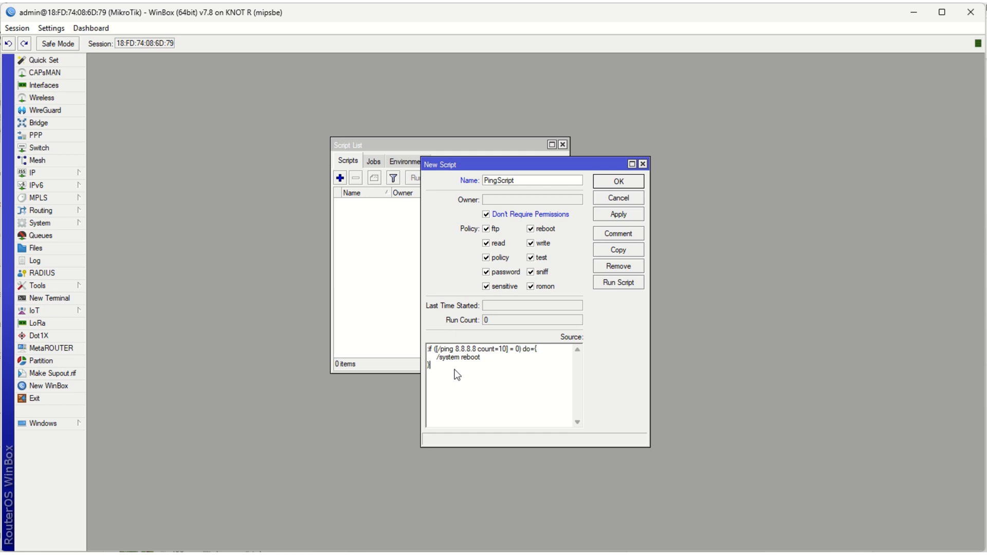
mouse_move(440, 363)
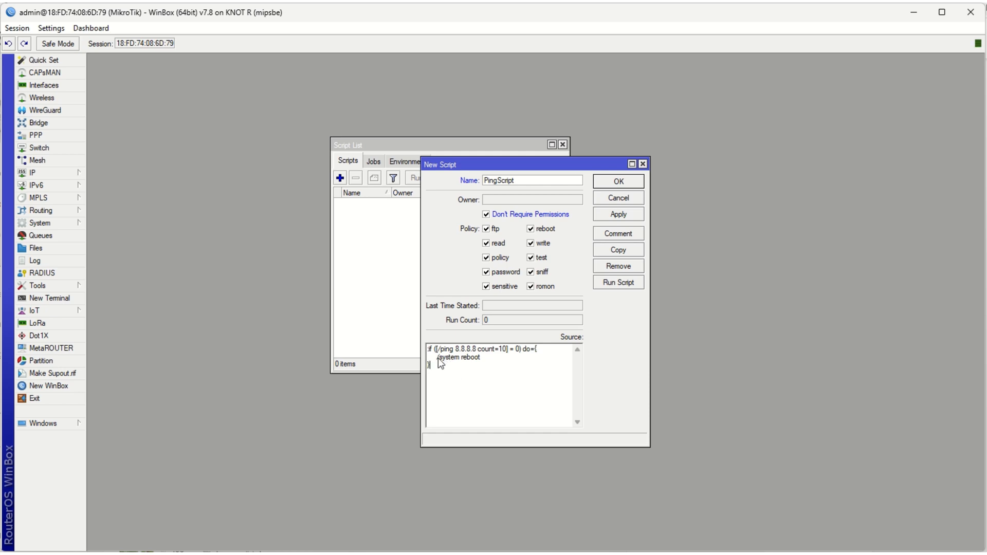
text(/)
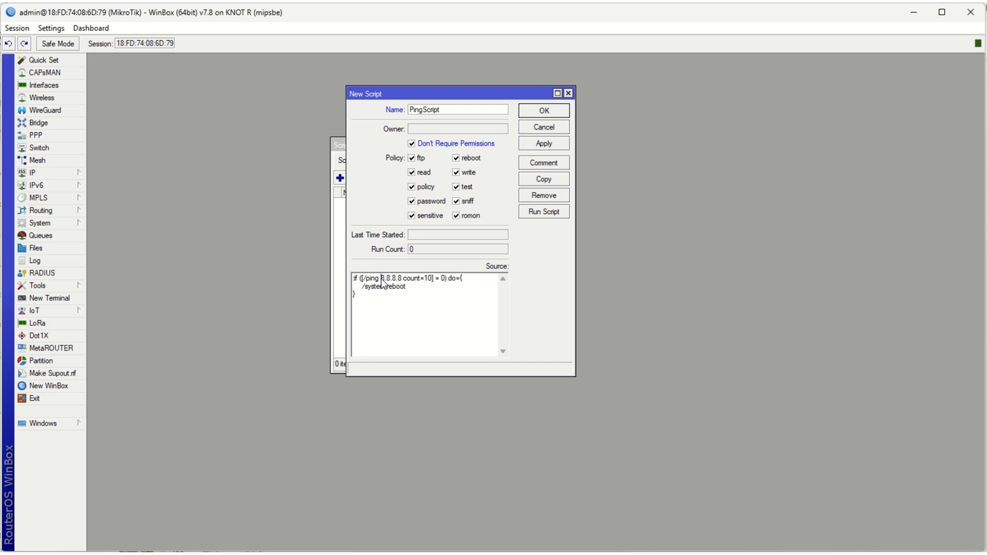
double_click(386, 278)
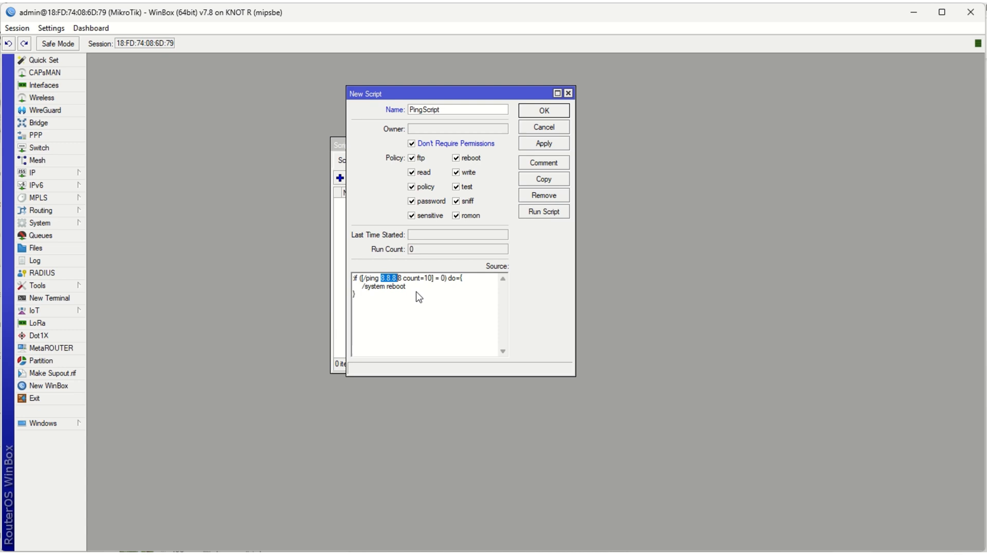
mouse_move(391, 298)
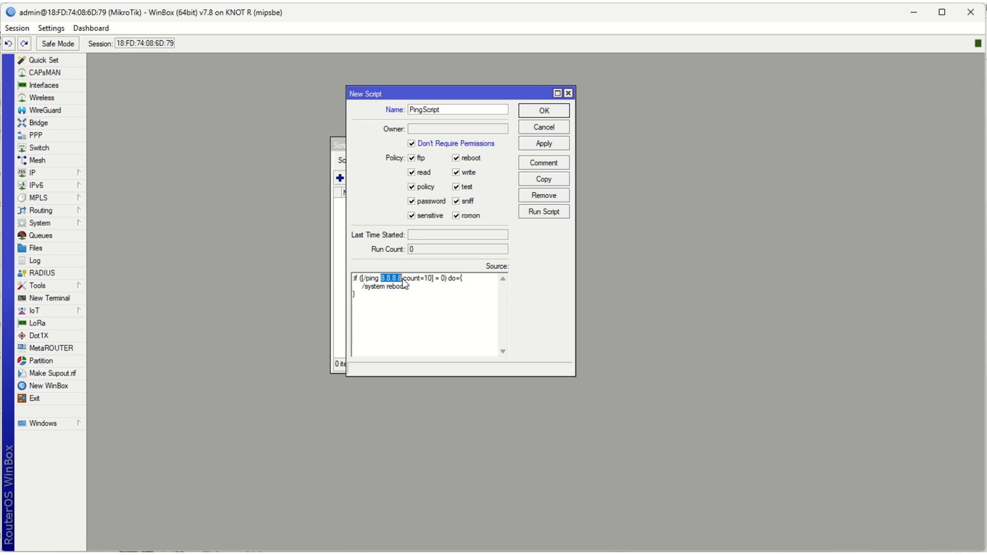
mouse_move(423, 341)
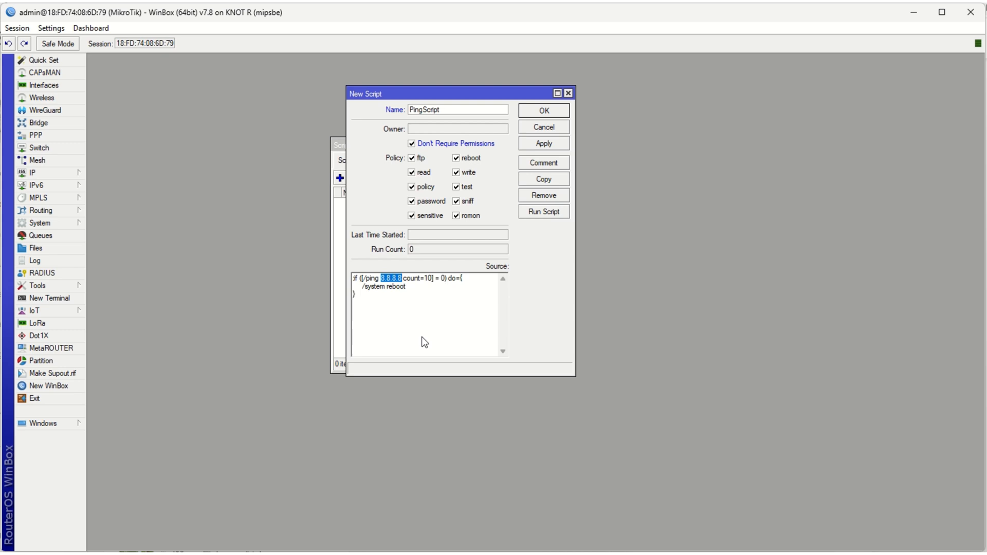
mouse_move(417, 332)
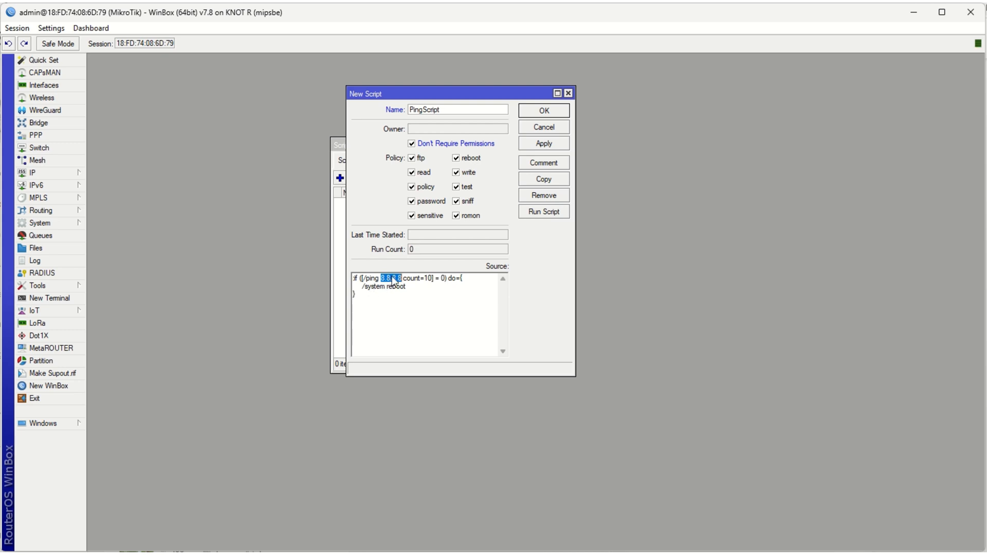
mouse_move(394, 285)
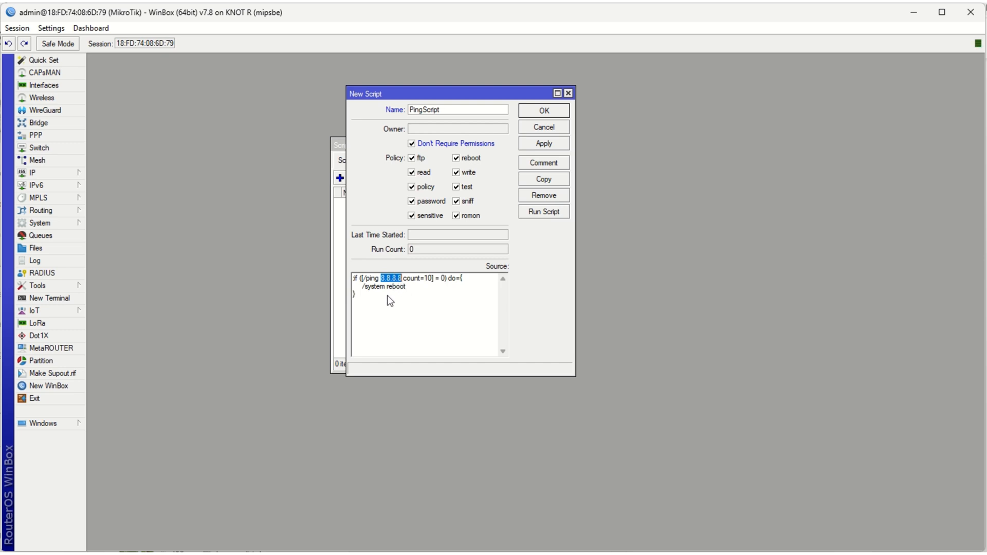
mouse_move(385, 287)
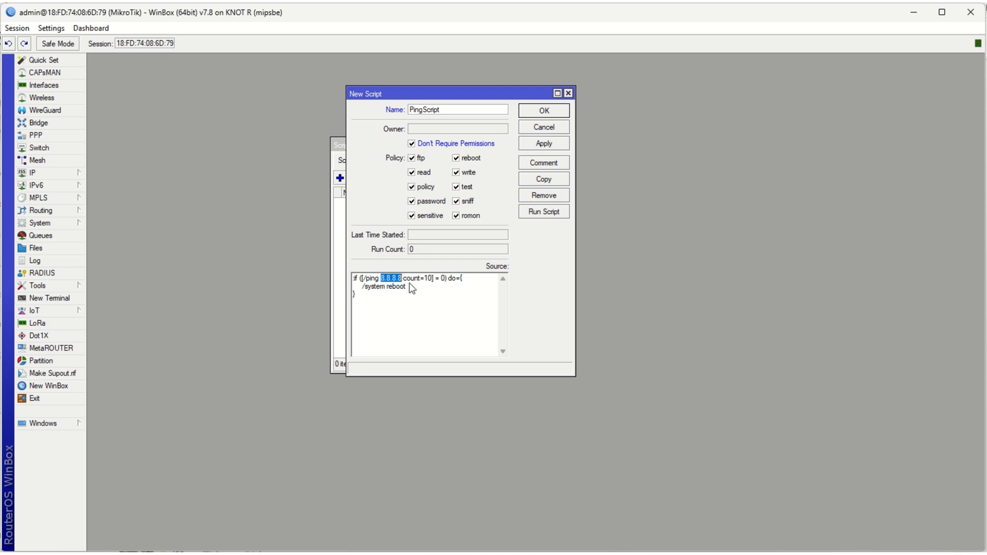
mouse_move(424, 306)
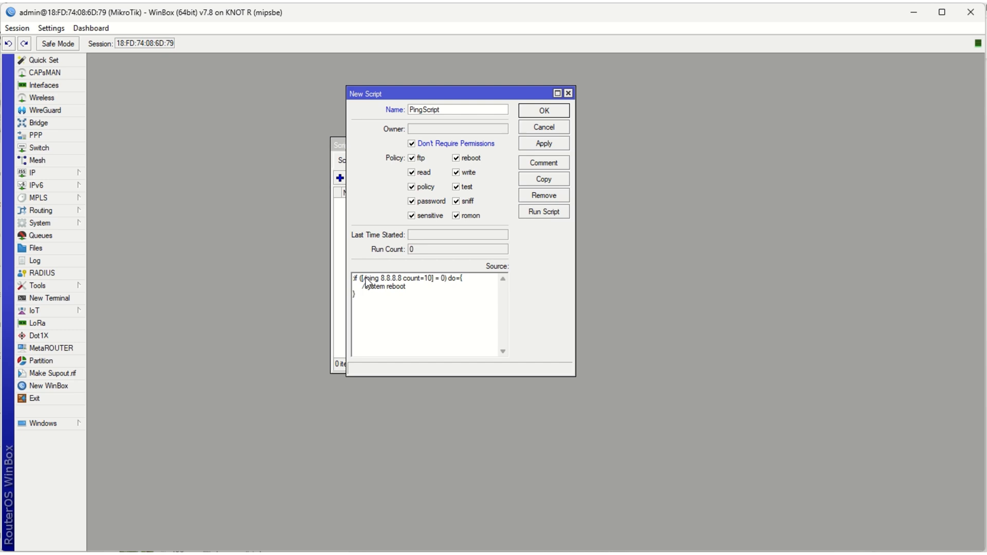
double_click(391, 278)
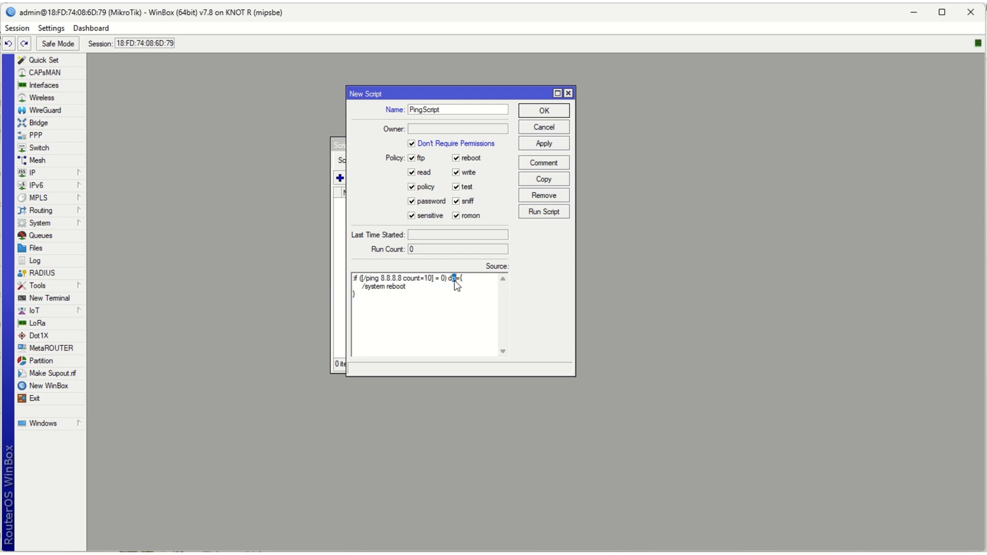
double_click(452, 277)
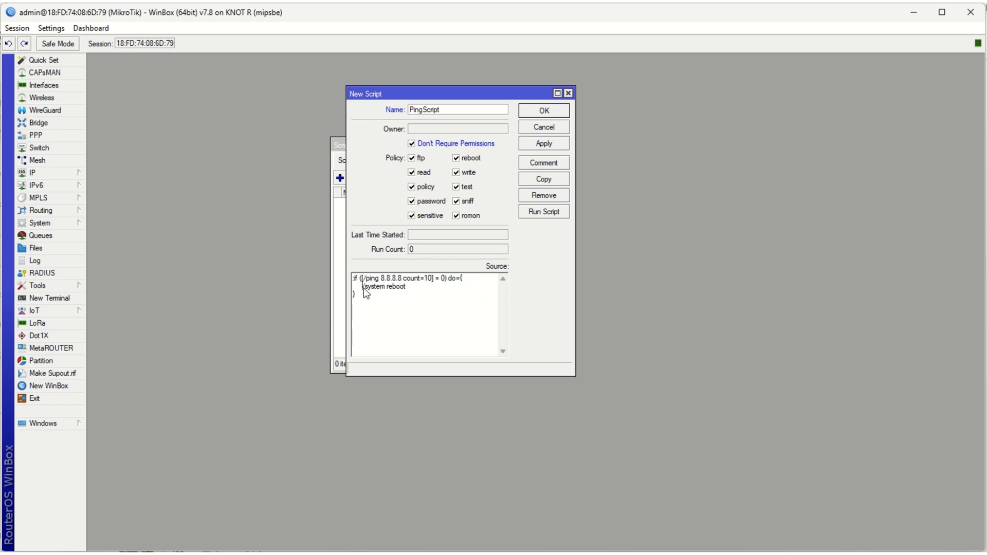
double_click(382, 287)
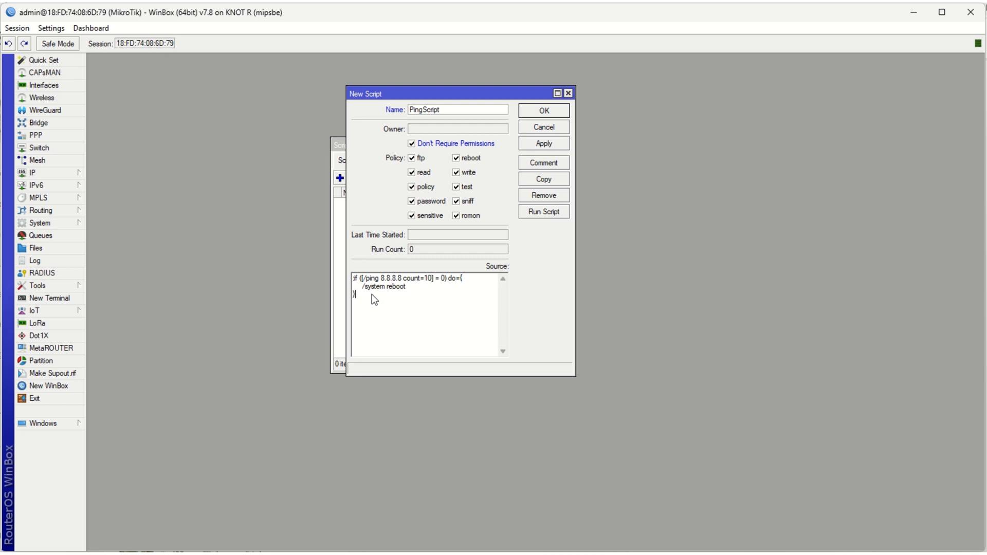
mouse_move(364, 299)
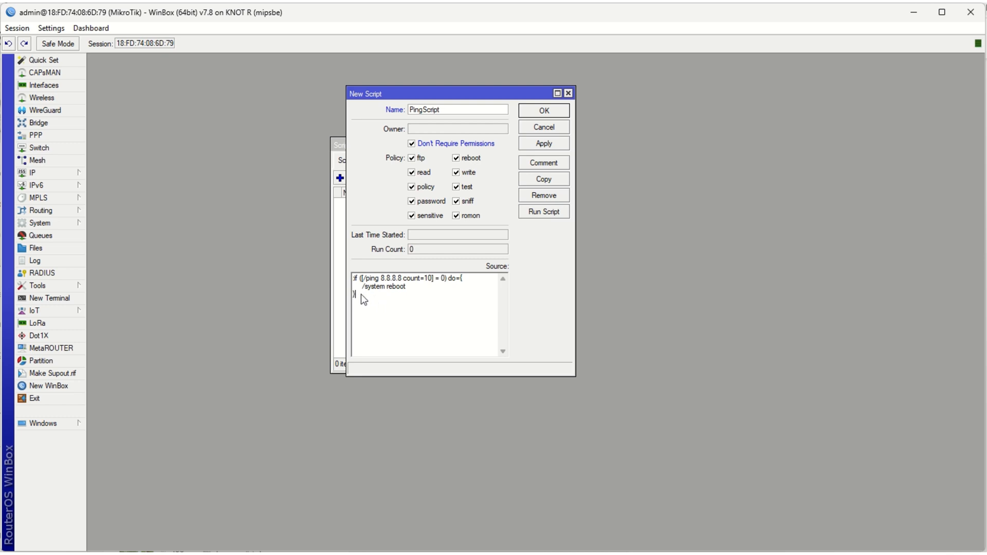
mouse_move(360, 302)
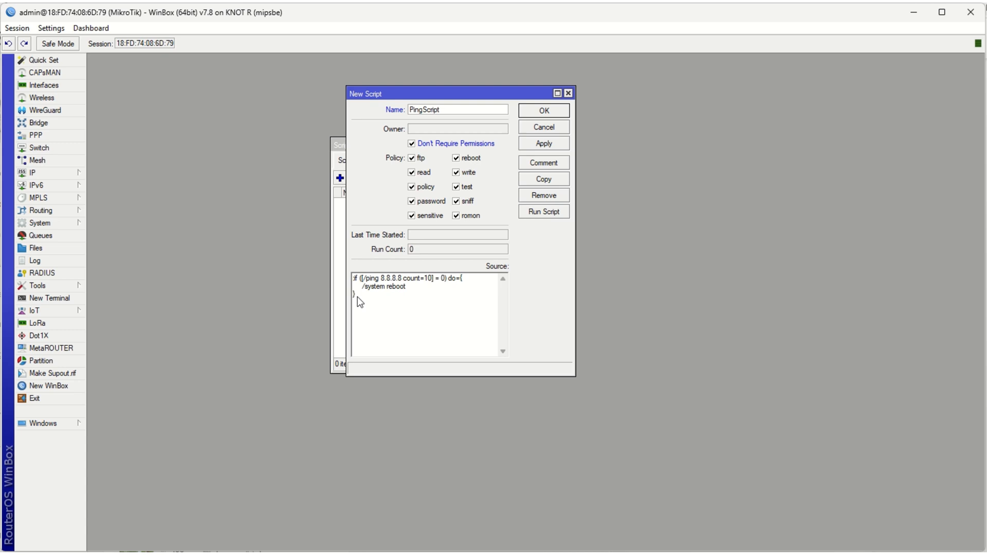
mouse_move(407, 313)
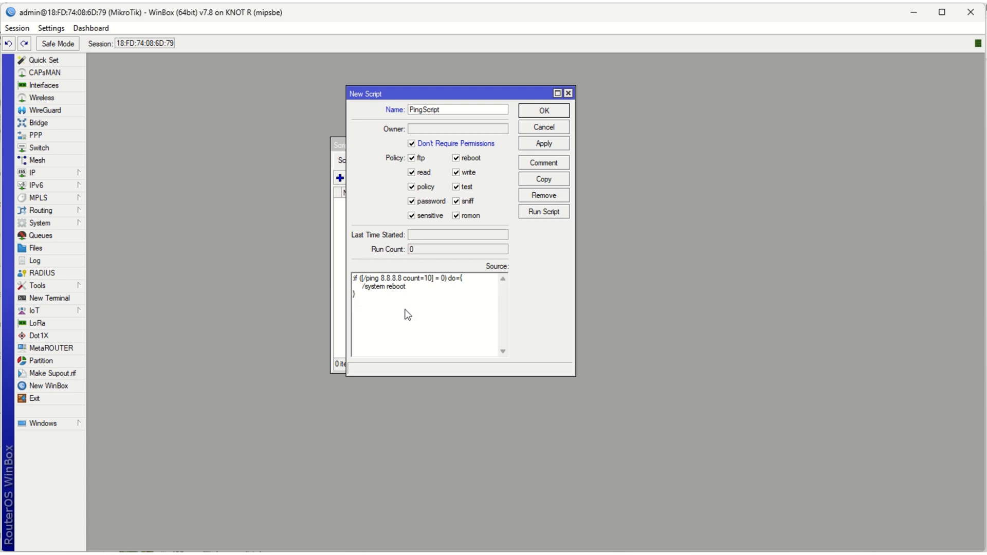
mouse_move(395, 307)
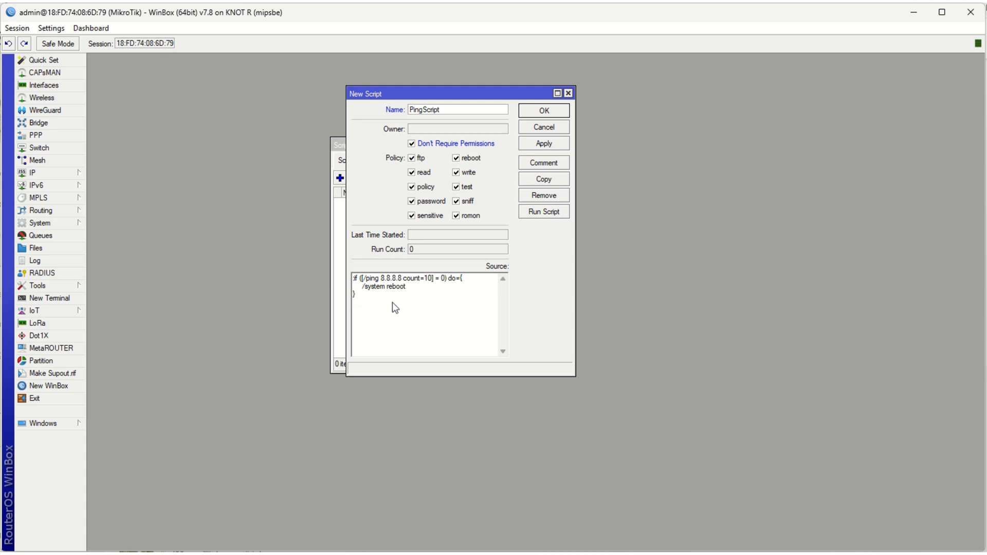
mouse_move(359, 302)
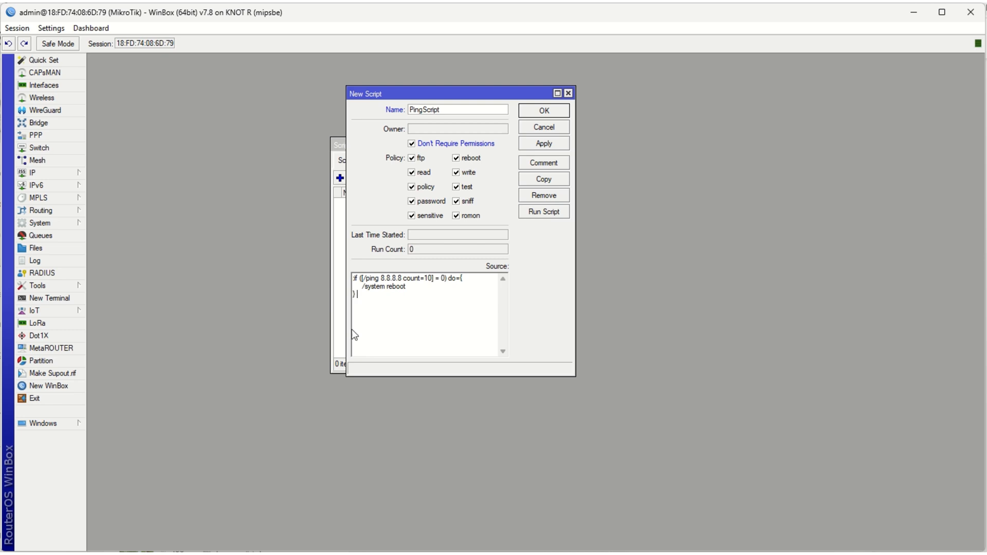
mouse_move(524, 251)
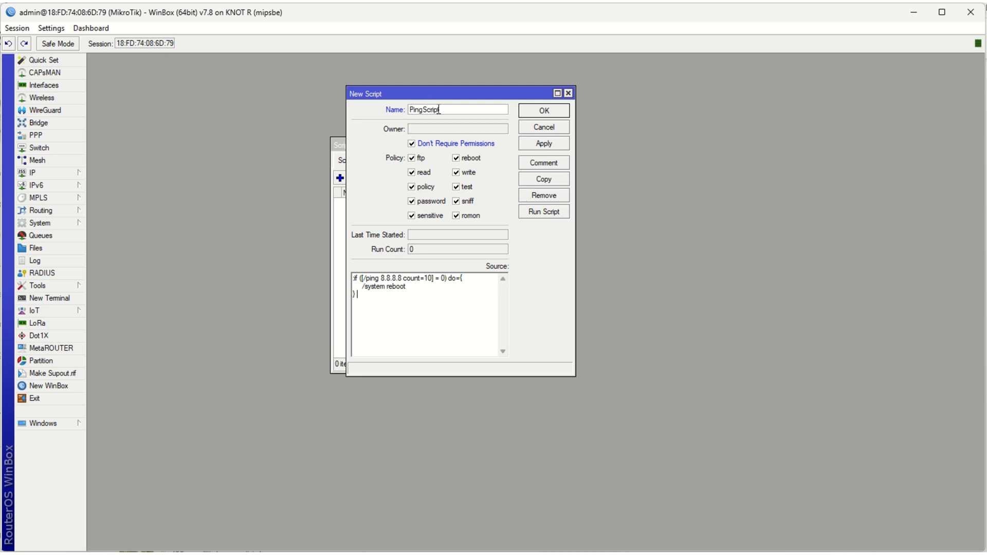
double_click(423, 109)
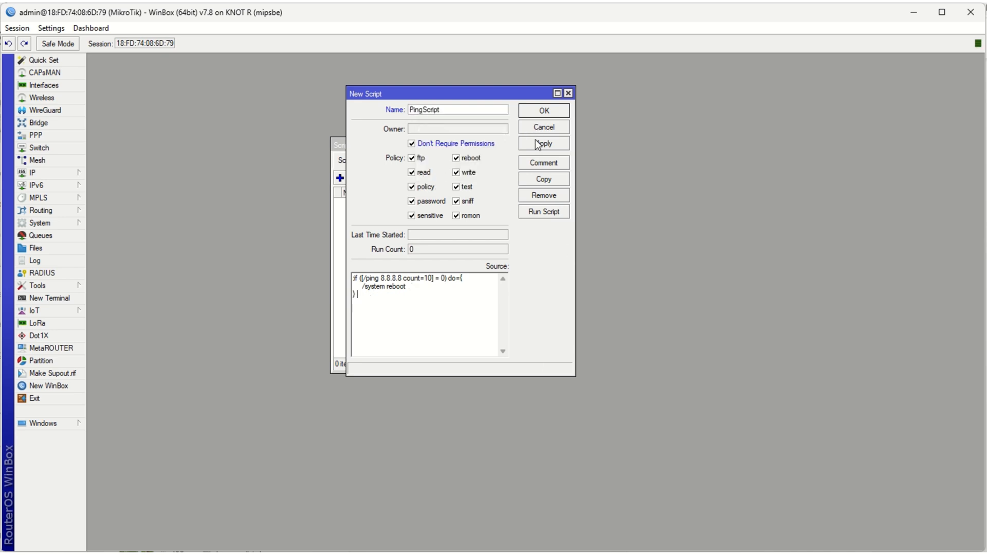
- Save PingScript and expand the System menu to reach the scheduler
click(544, 110)
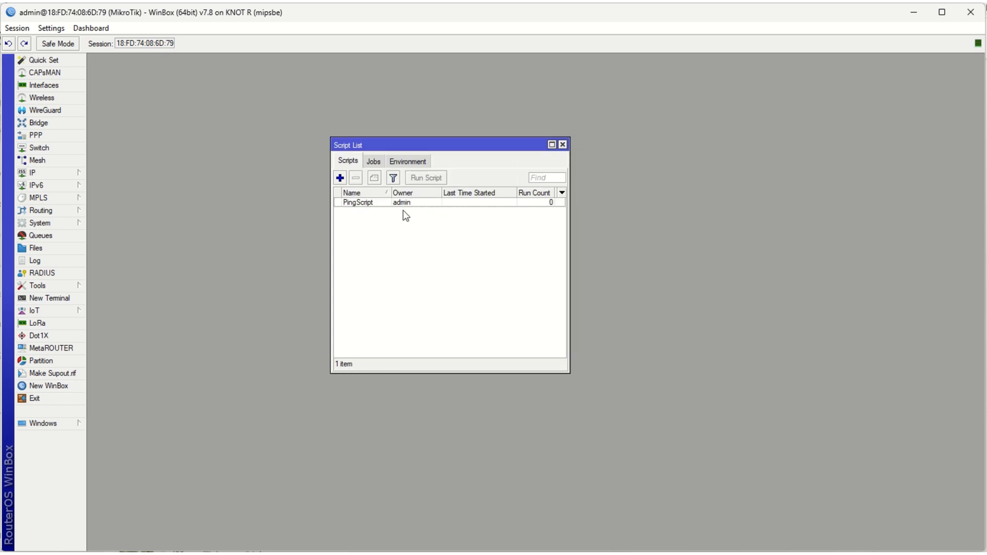
mouse_move(553, 202)
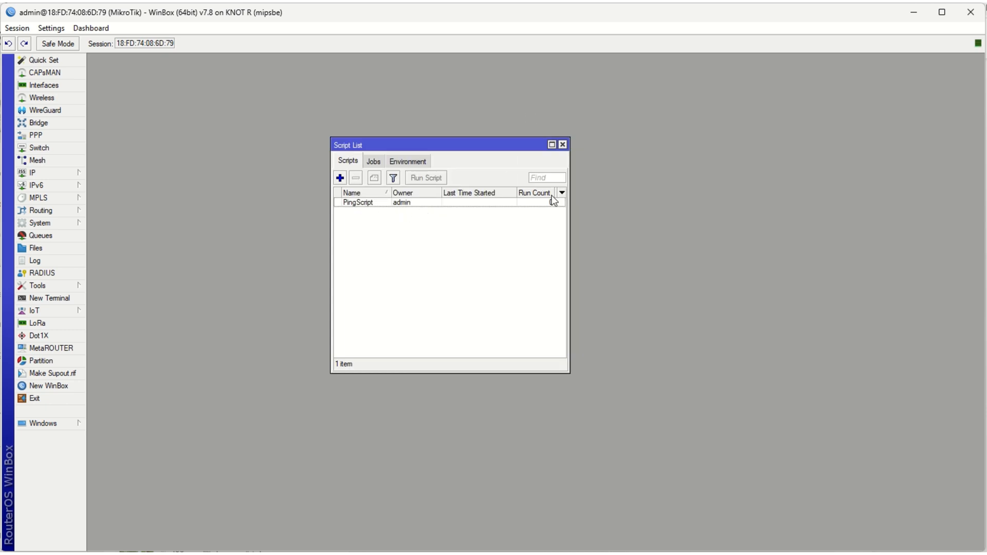
mouse_move(552, 206)
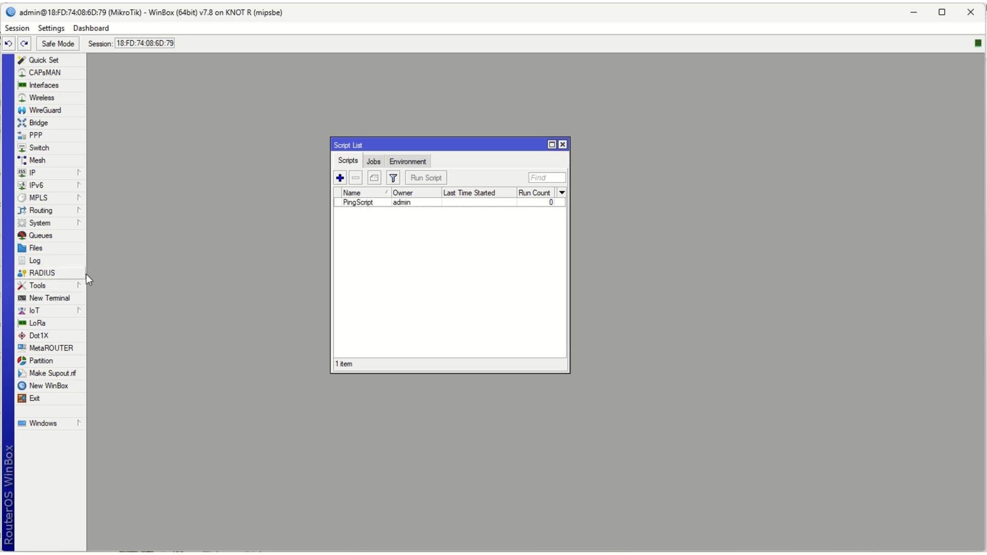
click(37, 224)
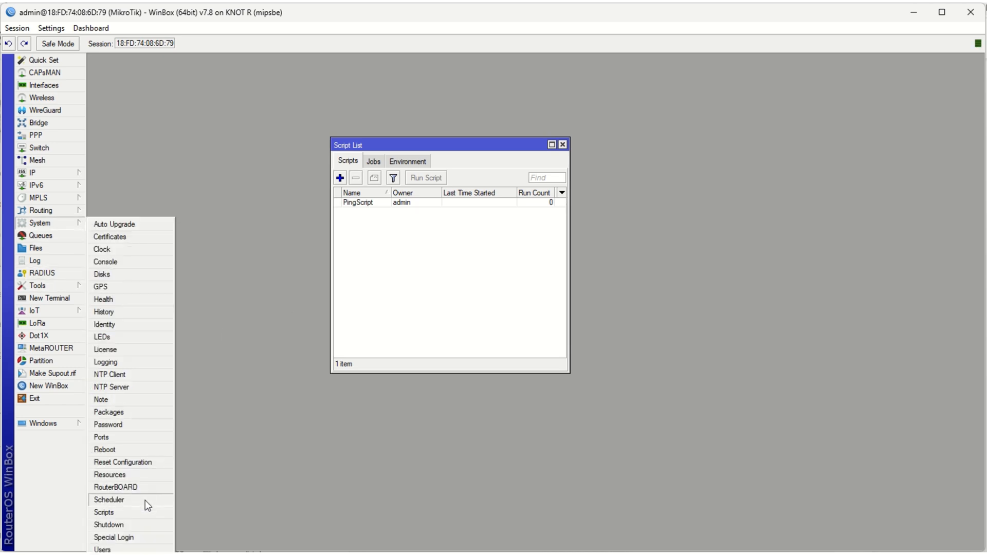
- Create a new scheduler entry named PingCheck
click(108, 500)
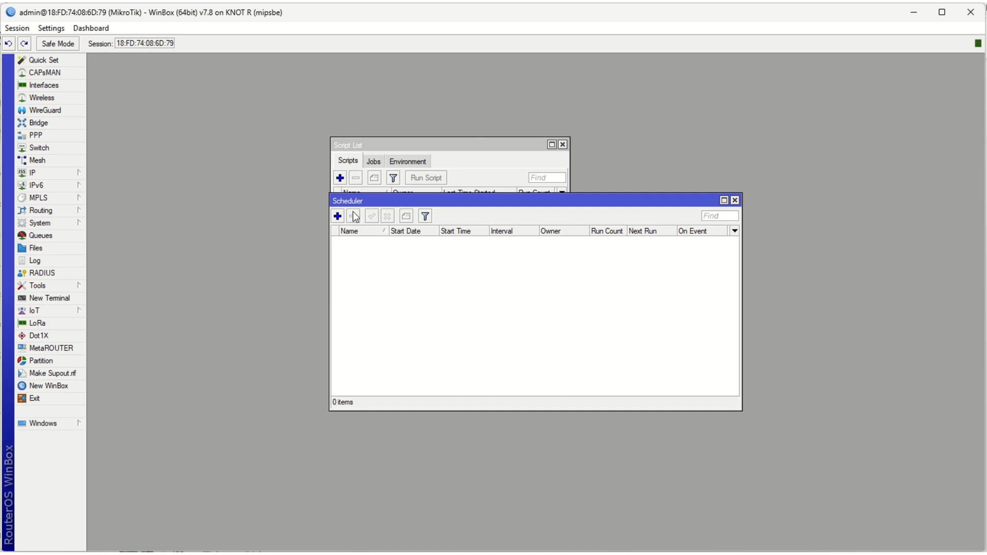
click(337, 216)
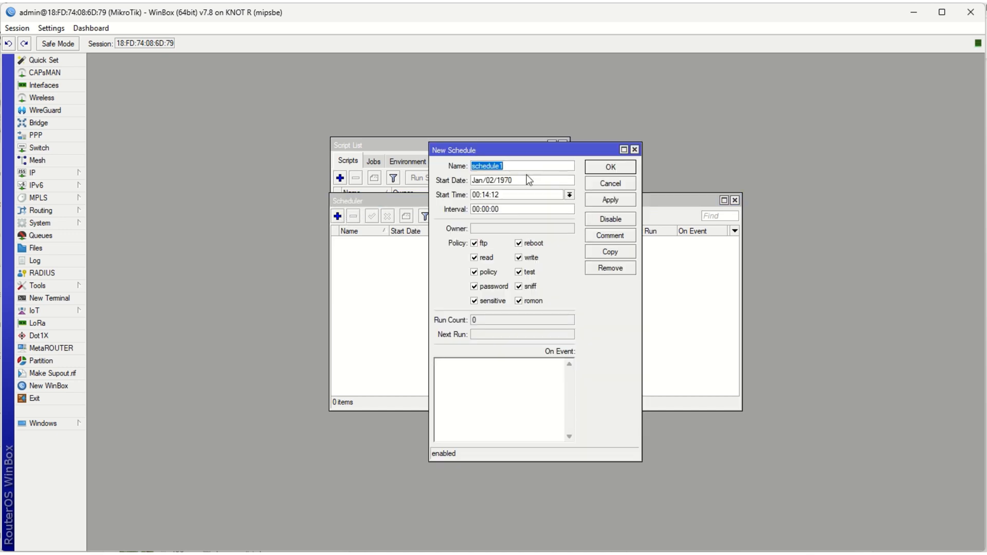
text(Ping)
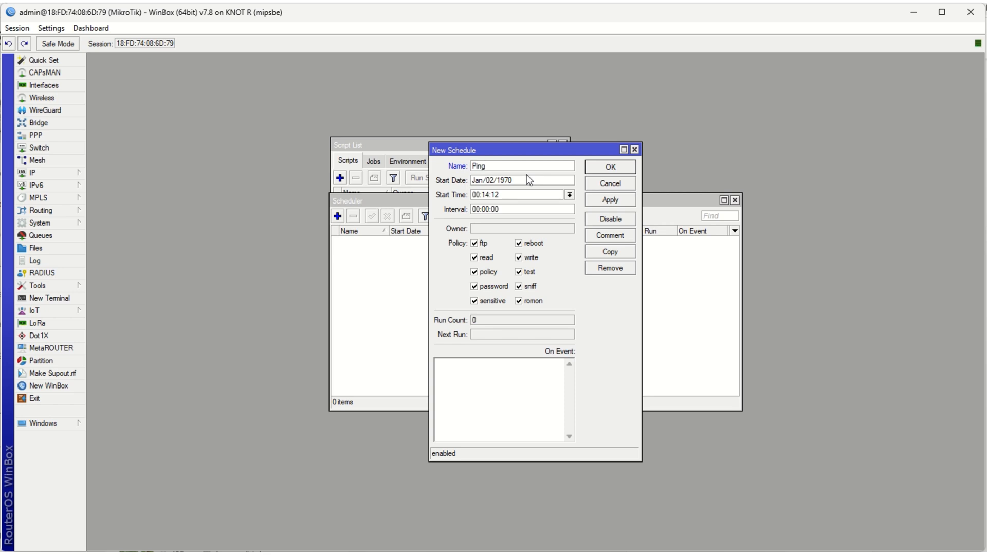
text(Check)
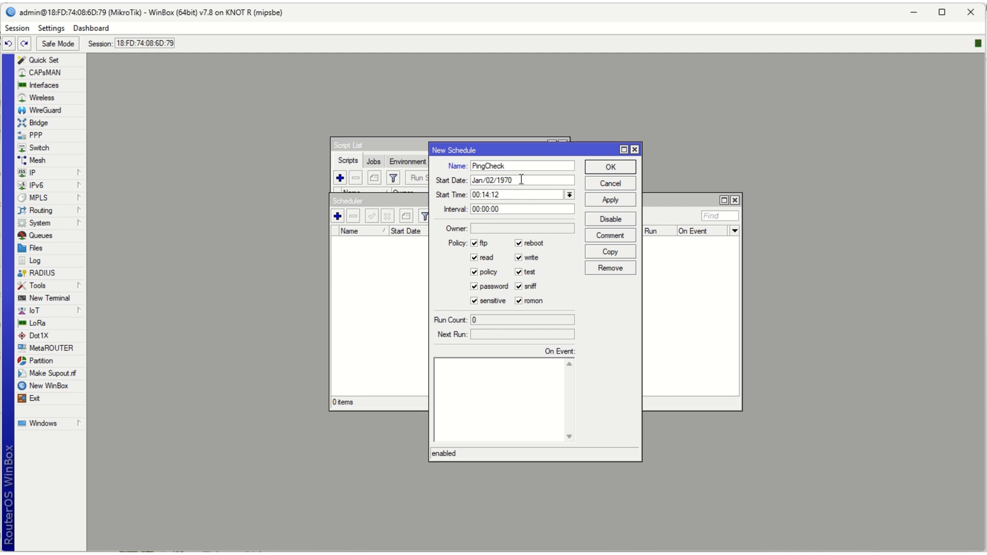
click(519, 180)
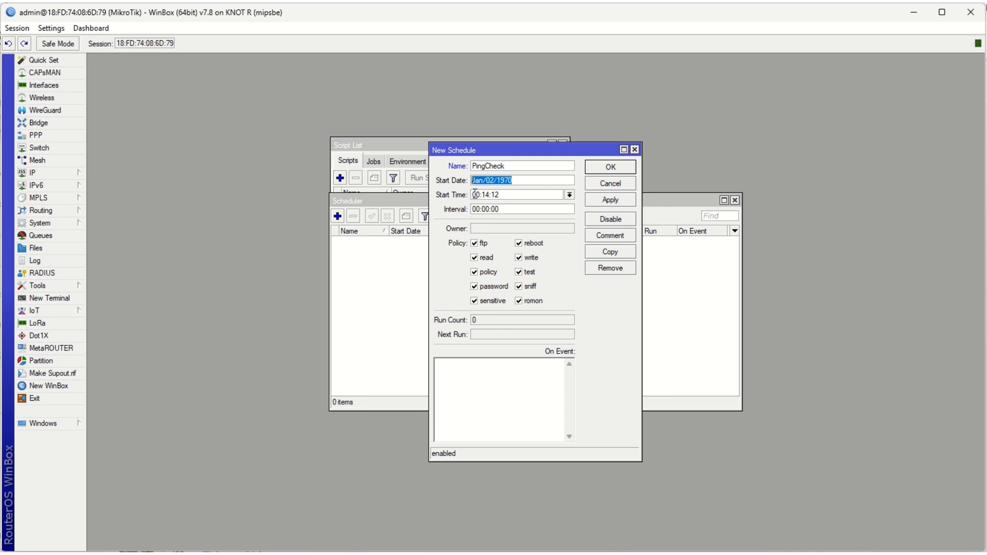
- Set PingCheck's start time to startup
click(476, 195)
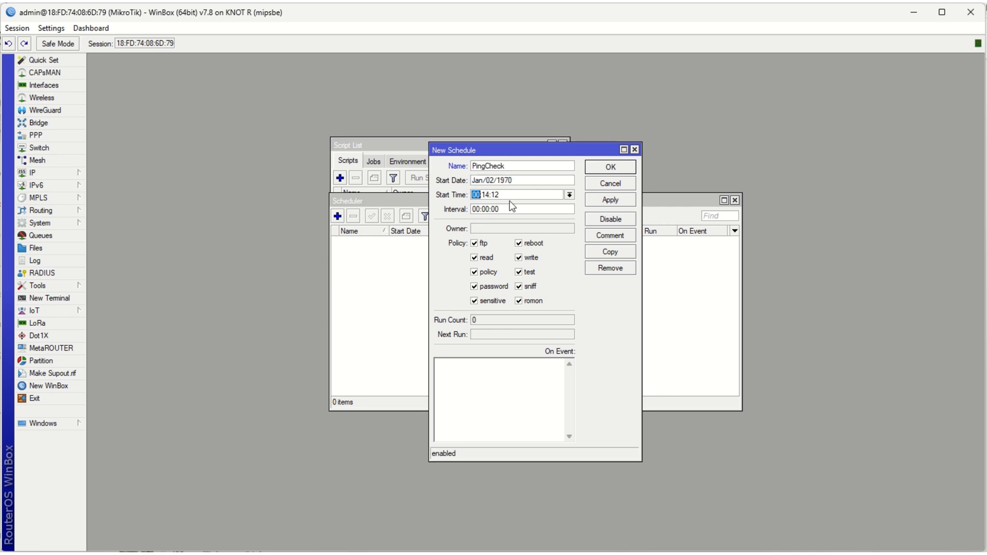
click(570, 194)
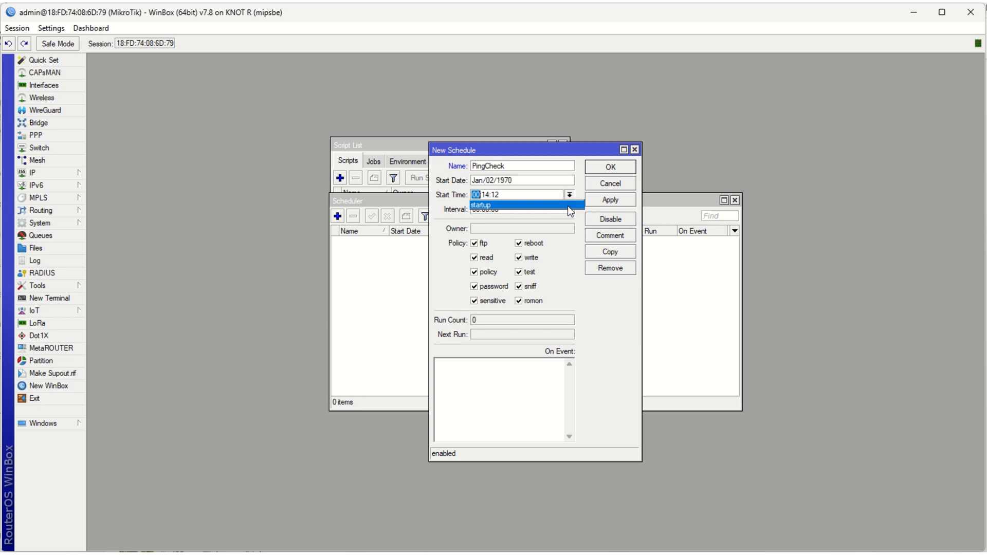
click(483, 204)
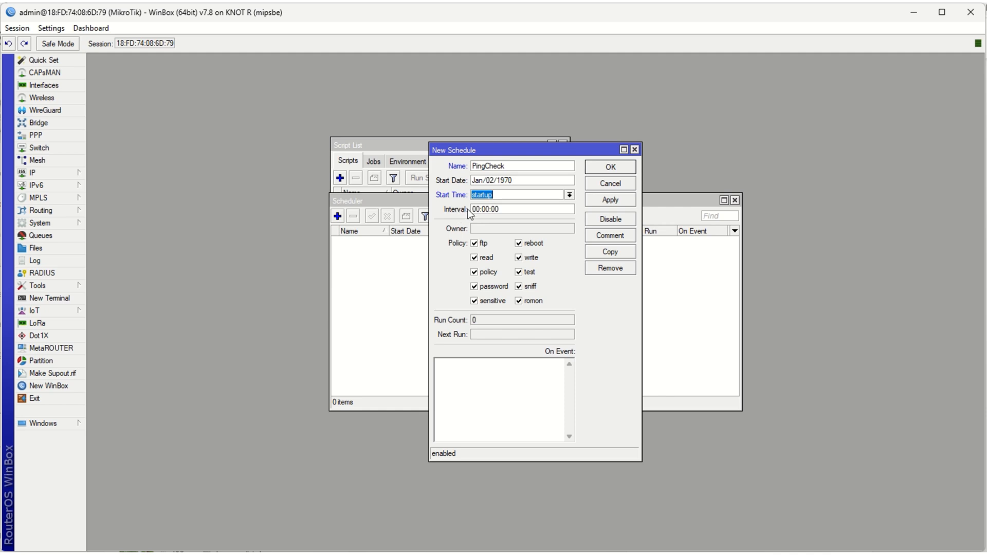
click(516, 209)
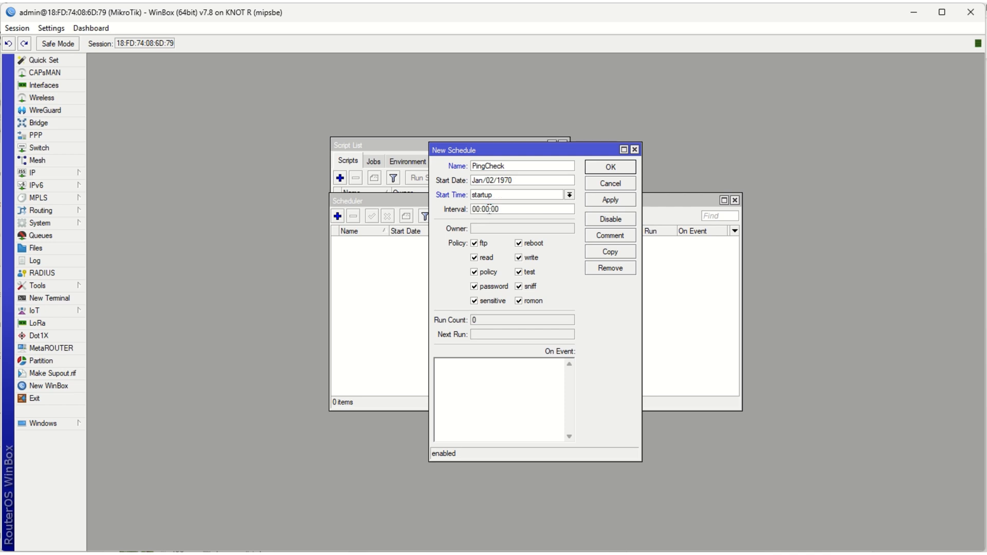
- Give PingCheck a 00:01:00 interval running PingScript on event and save it
text(00:01:00)
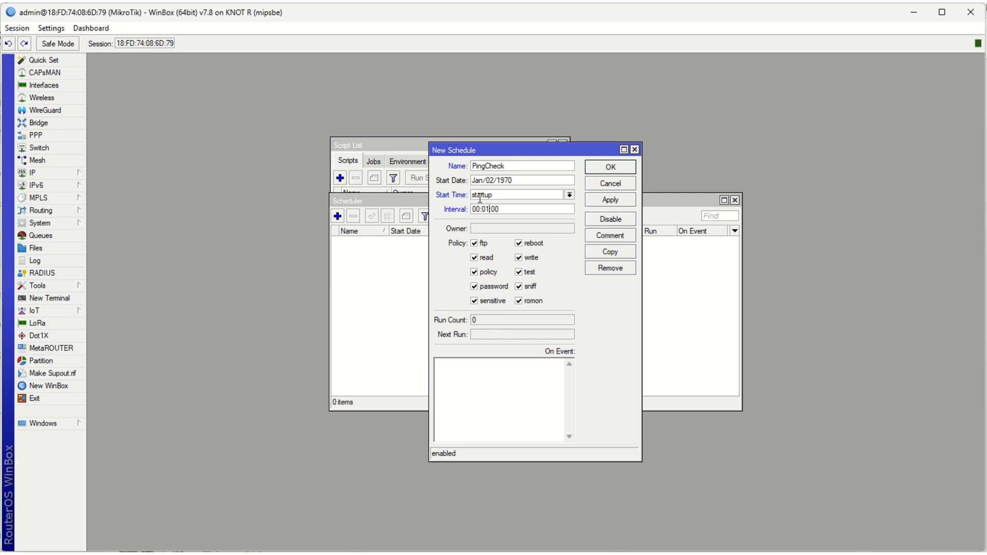
right_click(469, 376)
text(PingScript)
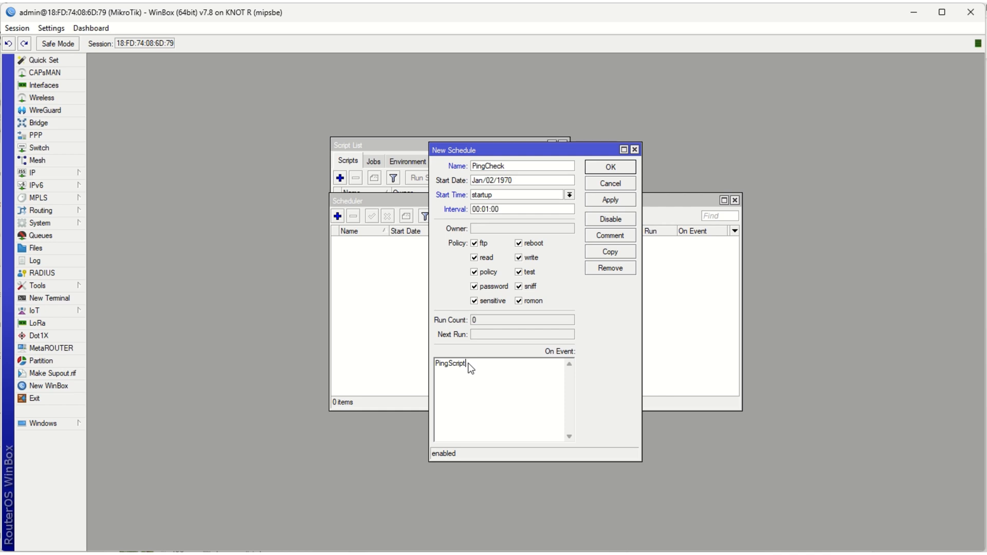
mouse_move(474, 367)
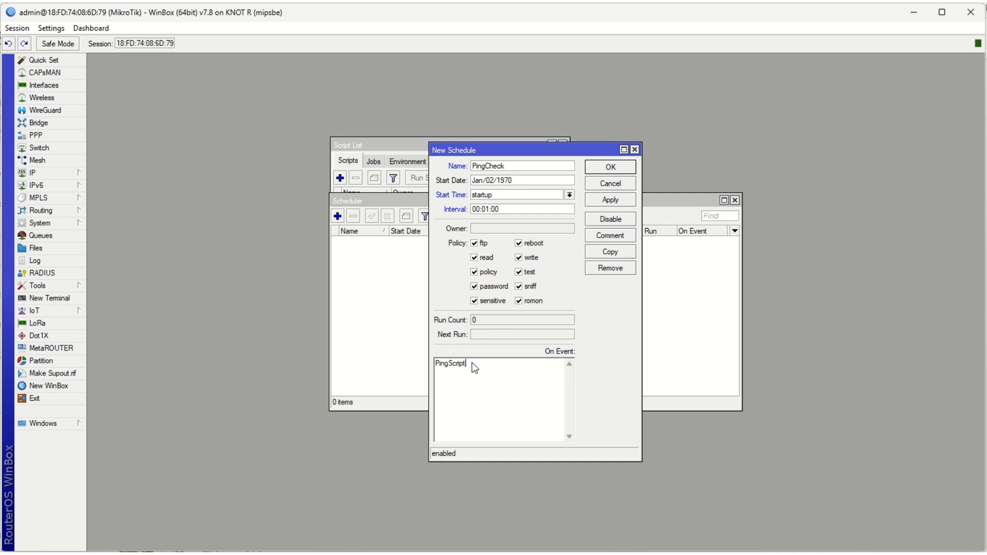
mouse_move(490, 224)
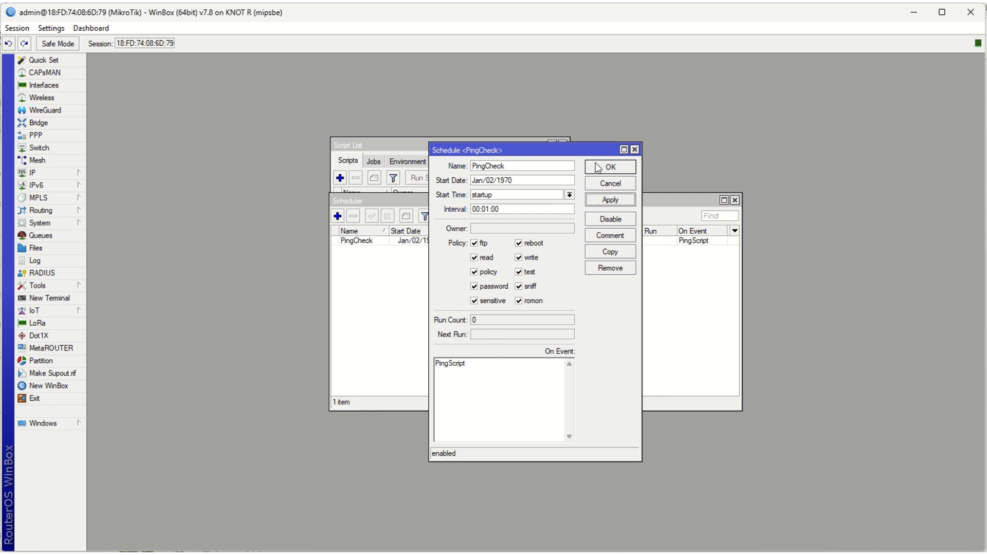
click(609, 167)
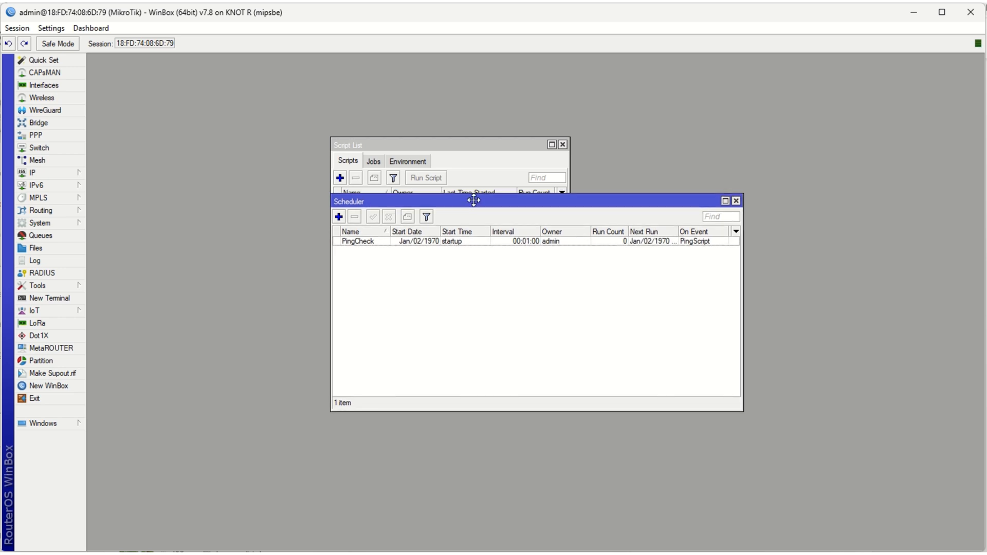
- Arrange Scheduler and Script List side by side, showing PingCheck run 3 times and PingScript once
drag(474, 201, 410, 230)
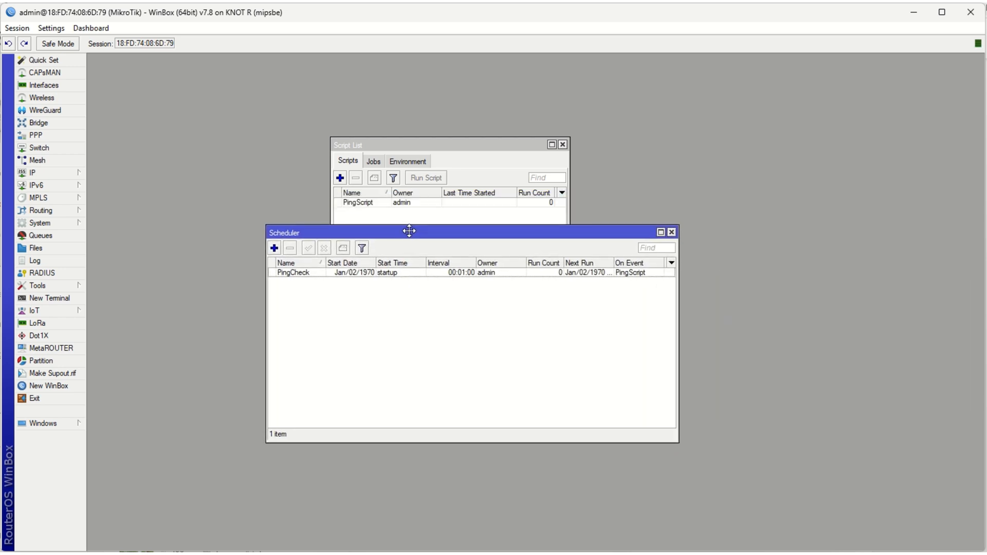
click(557, 269)
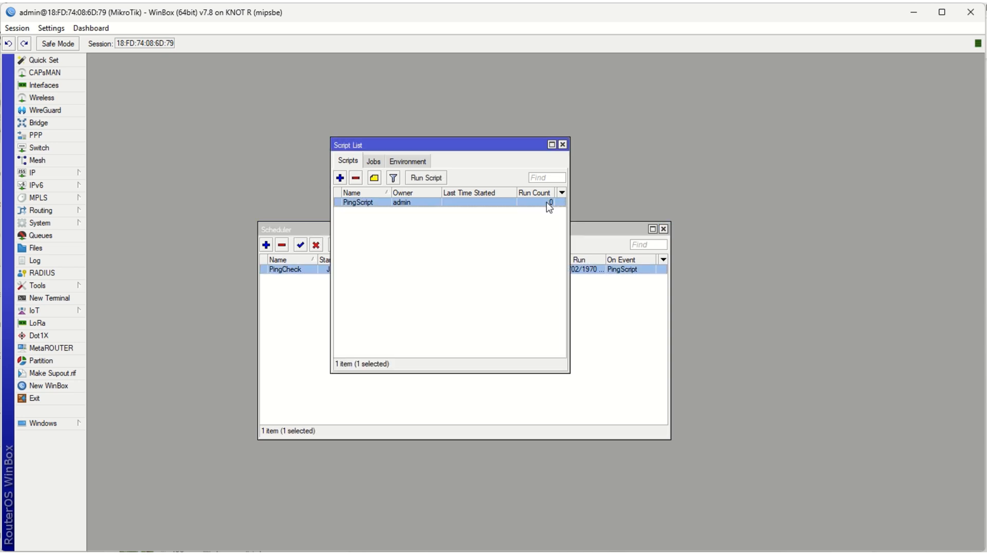
mouse_move(492, 147)
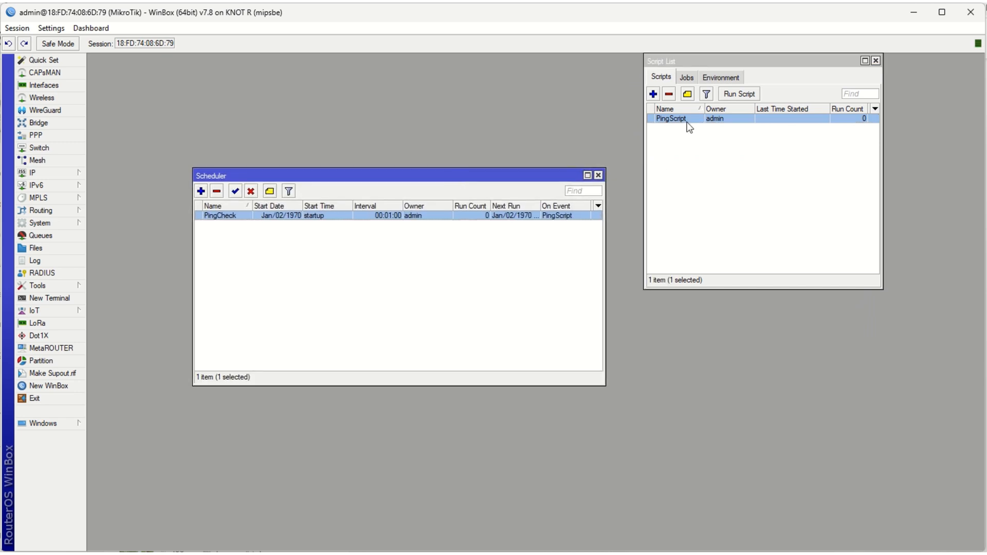
double_click(672, 119)
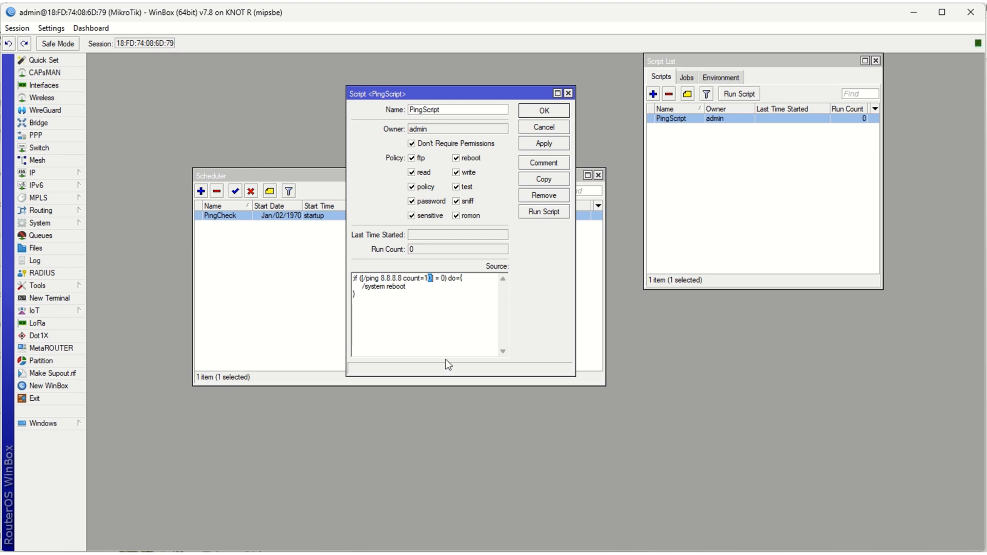
mouse_move(288, 389)
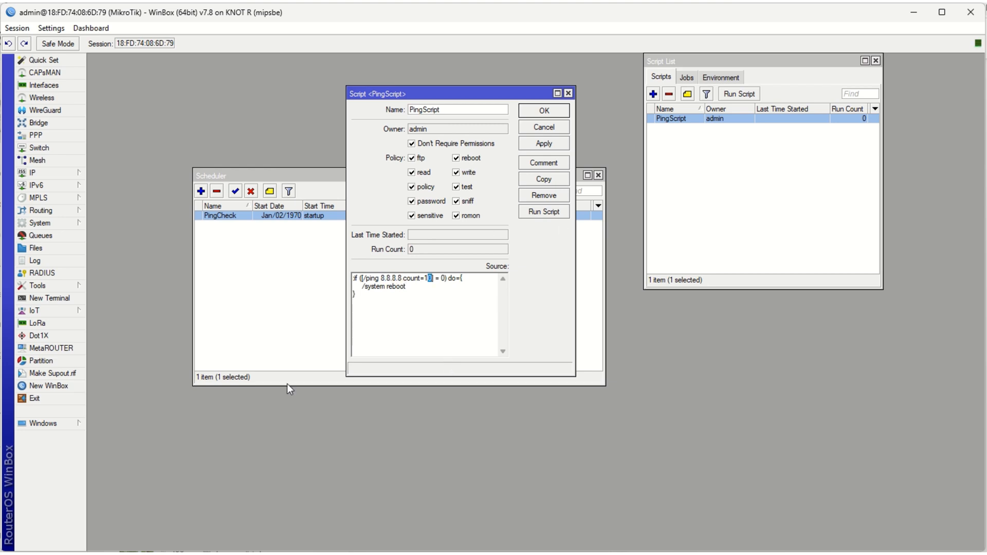
click(543, 110)
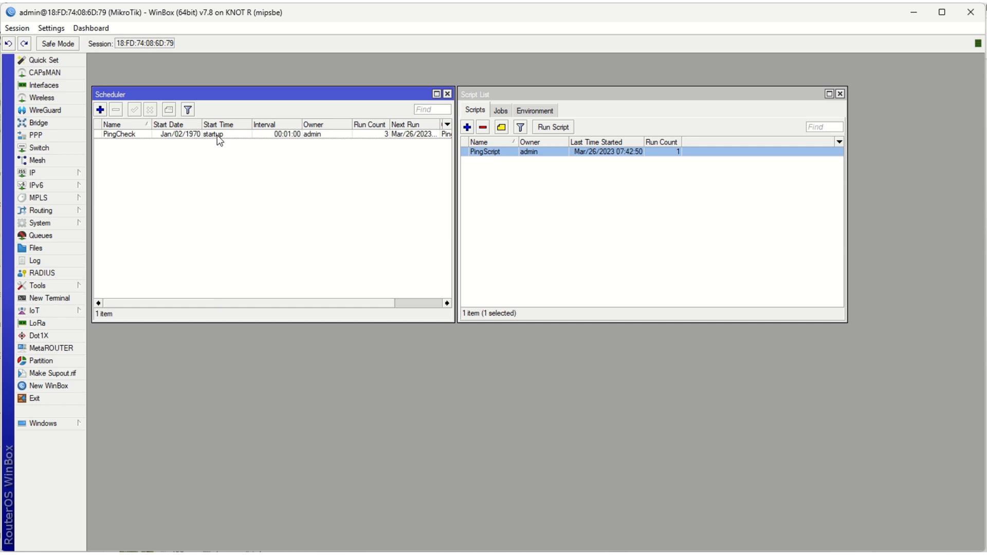
- View PingCheck and PingScript details, confirming run counts of 4 and 2
double_click(121, 135)
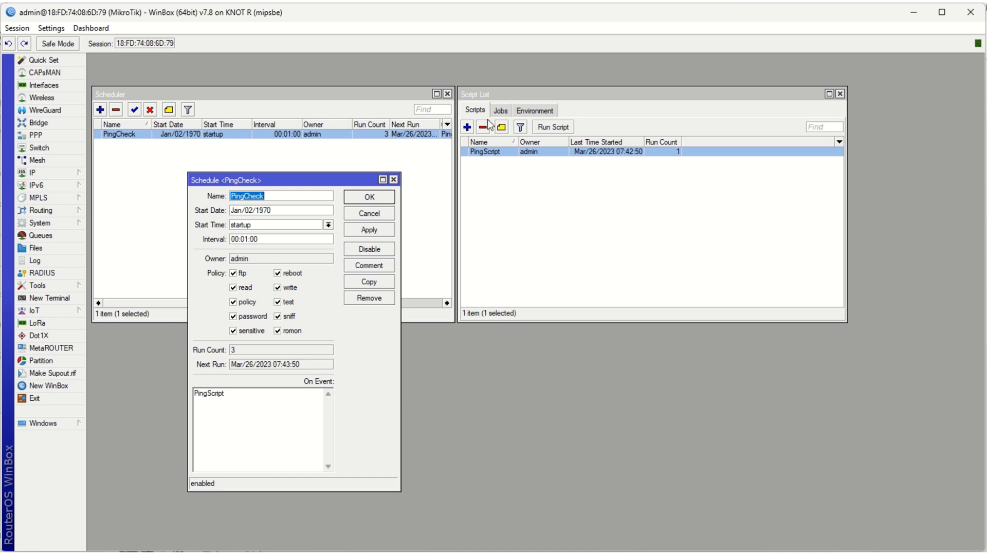
double_click(486, 152)
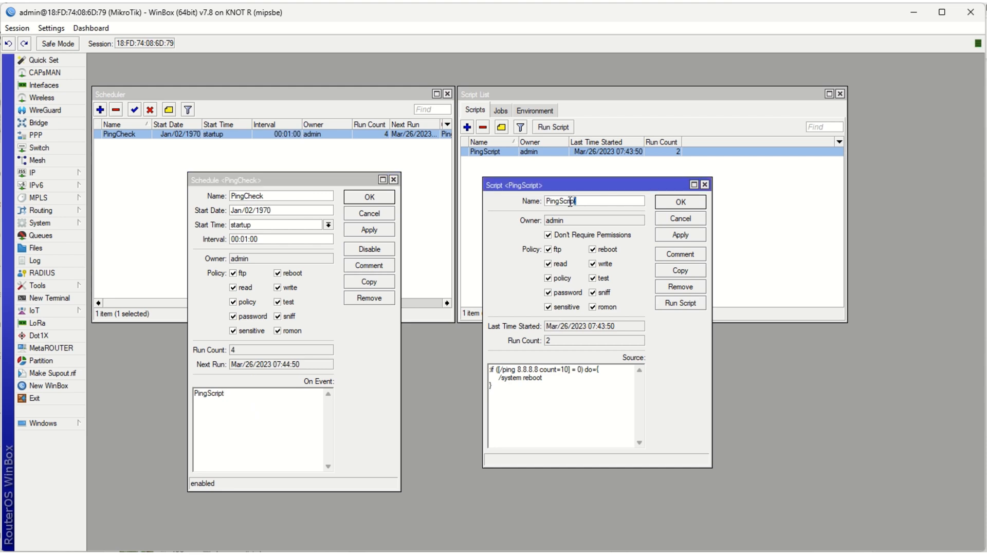
double_click(561, 200)
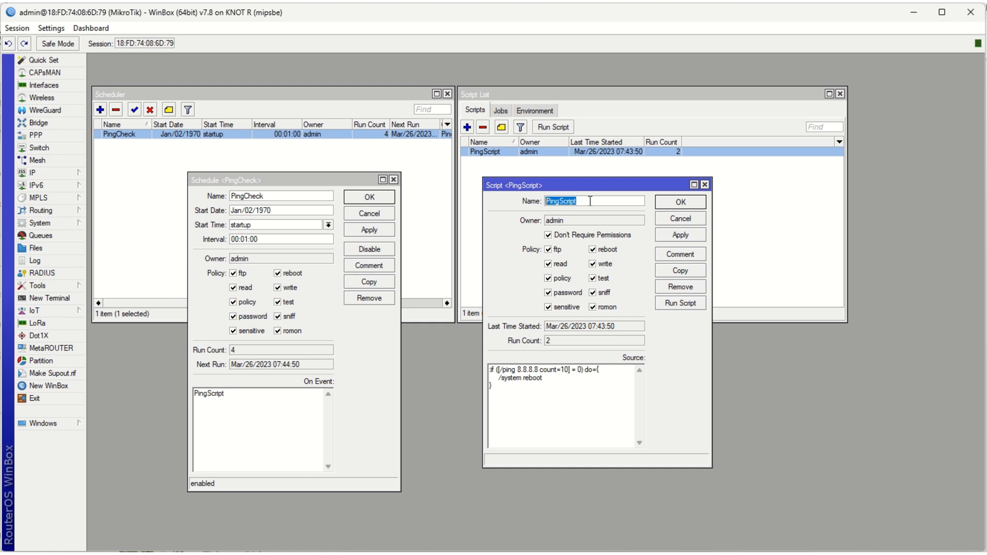
mouse_move(586, 201)
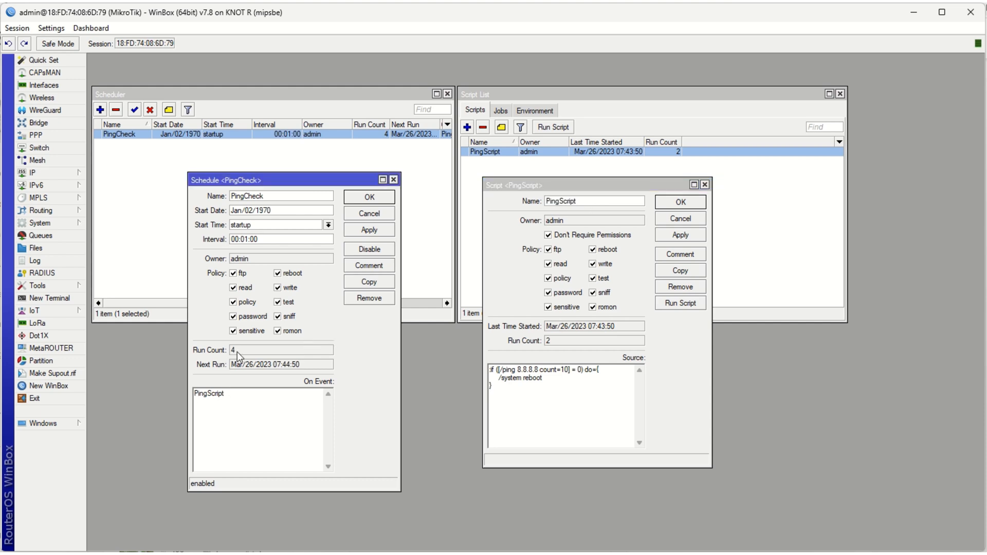
click(281, 350)
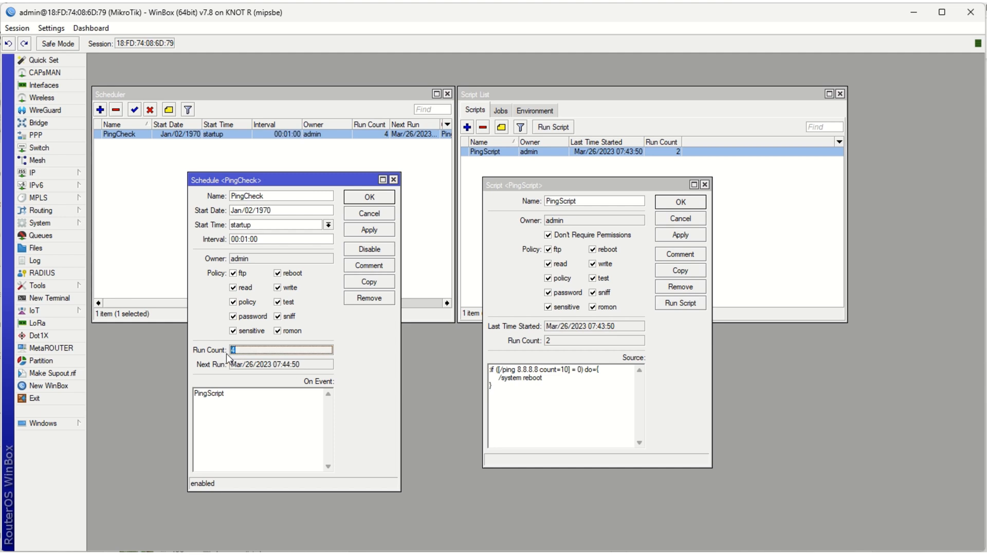
mouse_move(234, 366)
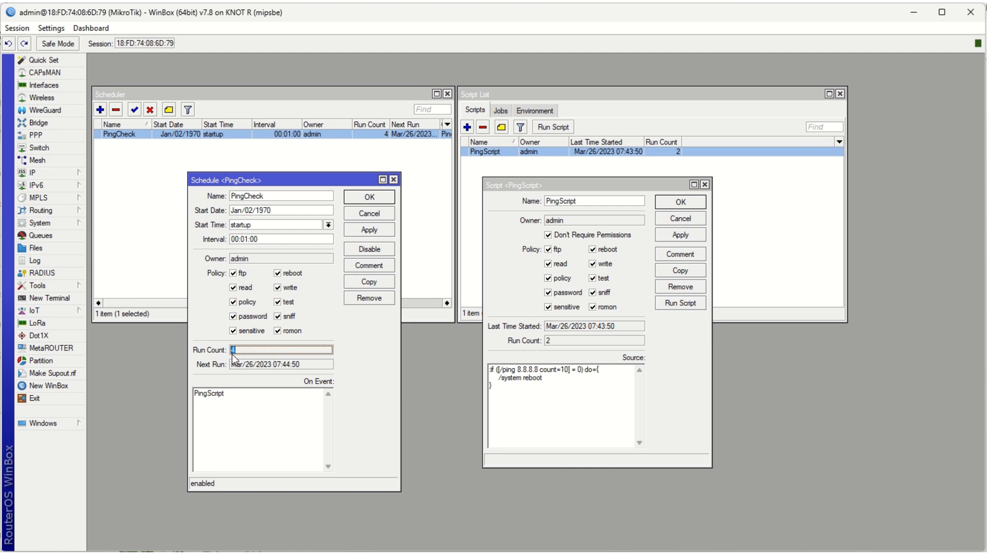